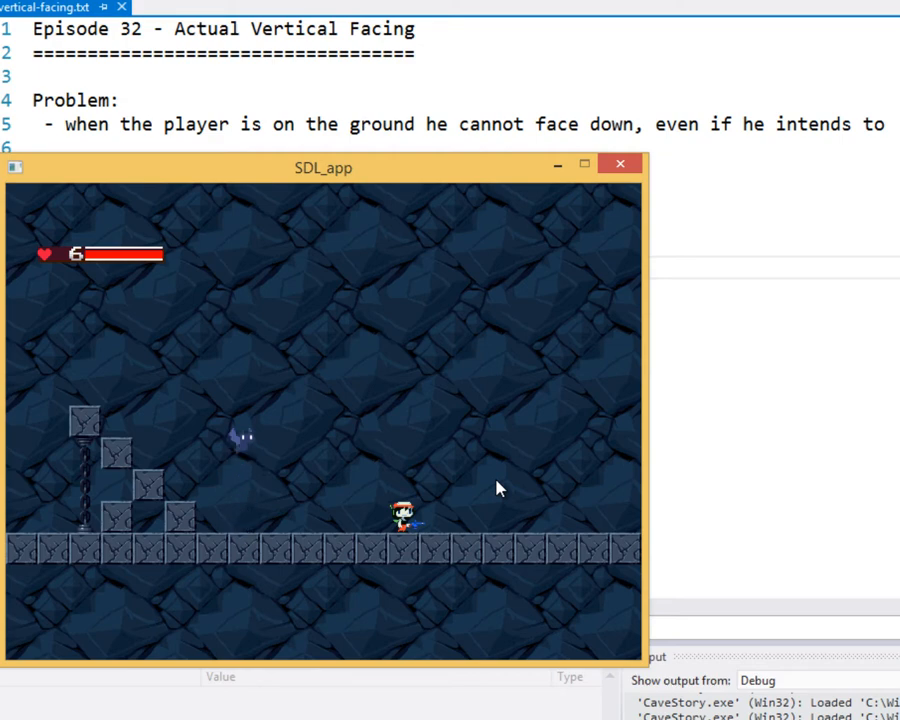
mouse_move(546, 306)
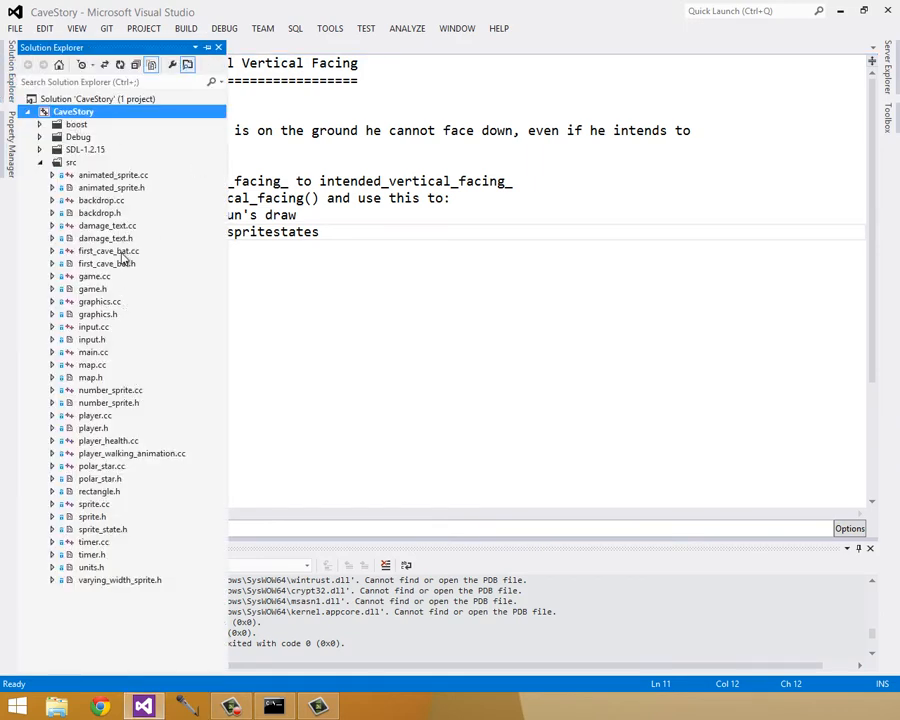
mouse_move(8, 283)
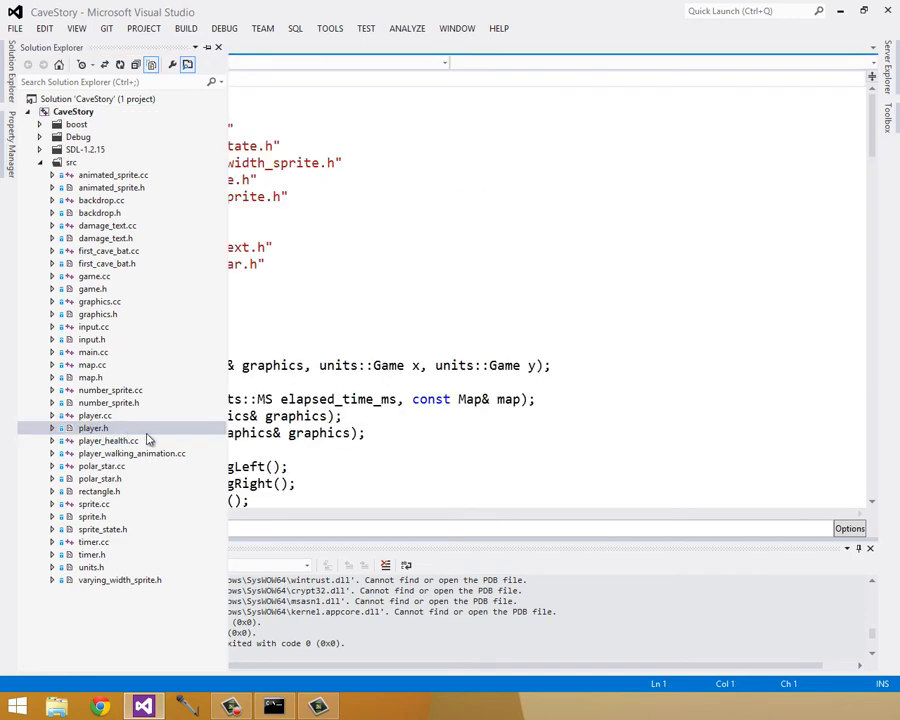
- Open player.h and search for vertical_facing_ to find the Player member declaration
double_click(92, 428)
text(in)
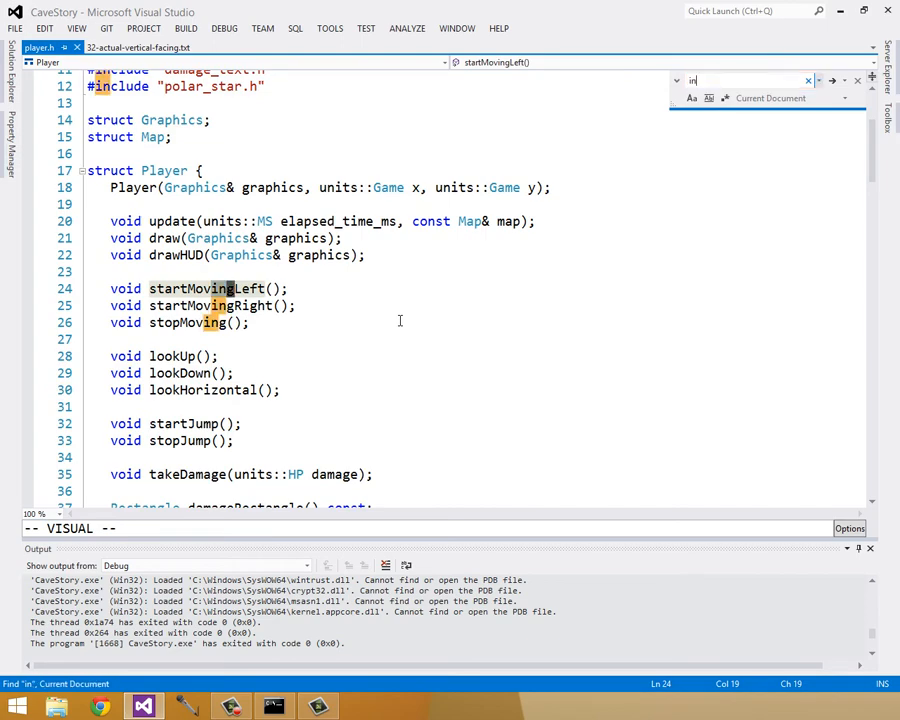
text(vertical_facing_)
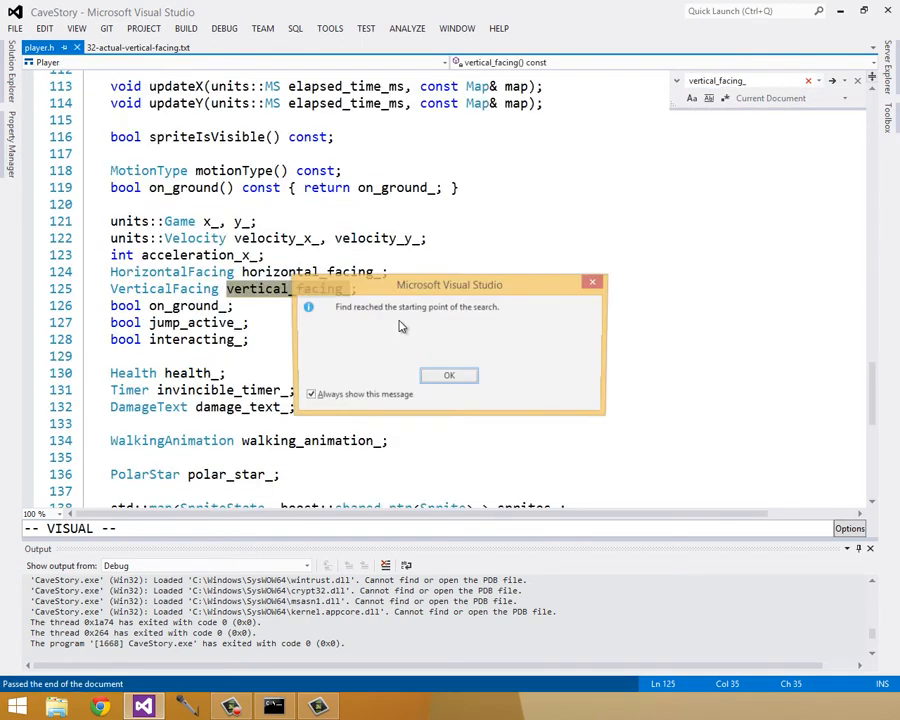
click(448, 375)
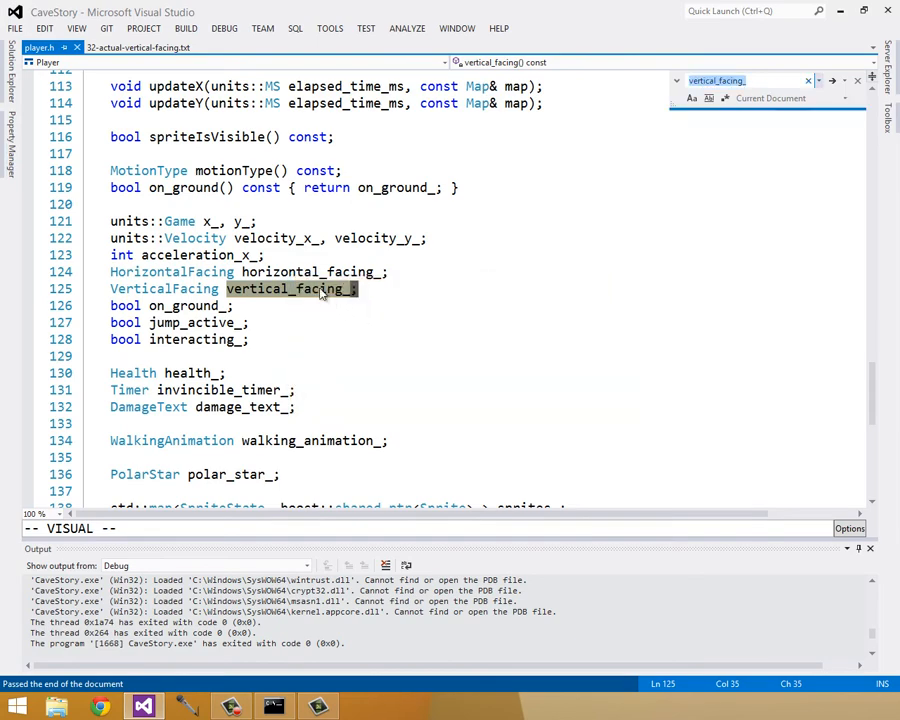
right_click(291, 289)
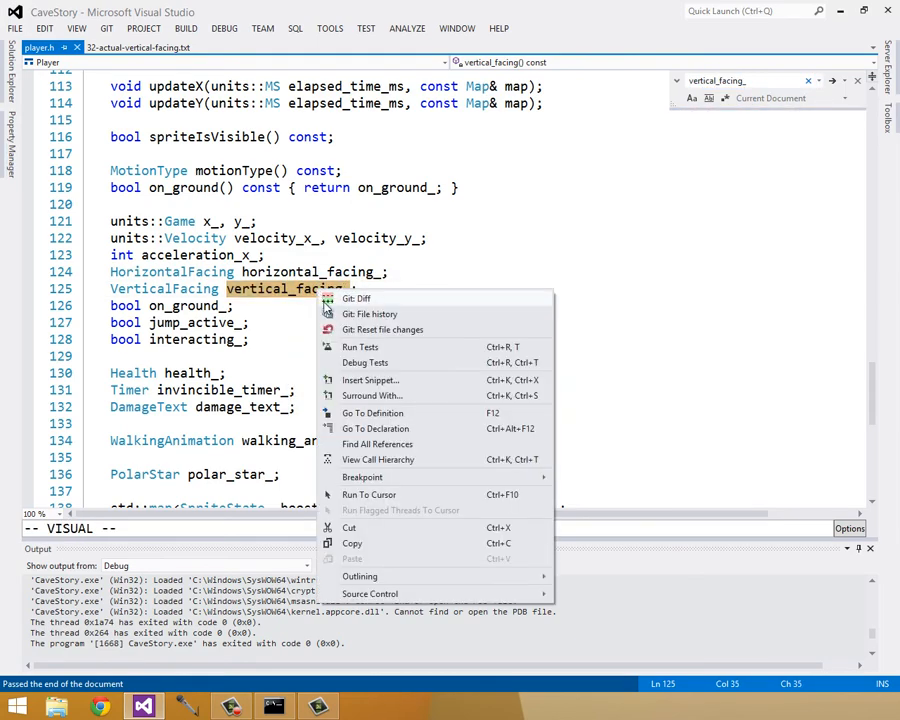
mouse_move(418, 444)
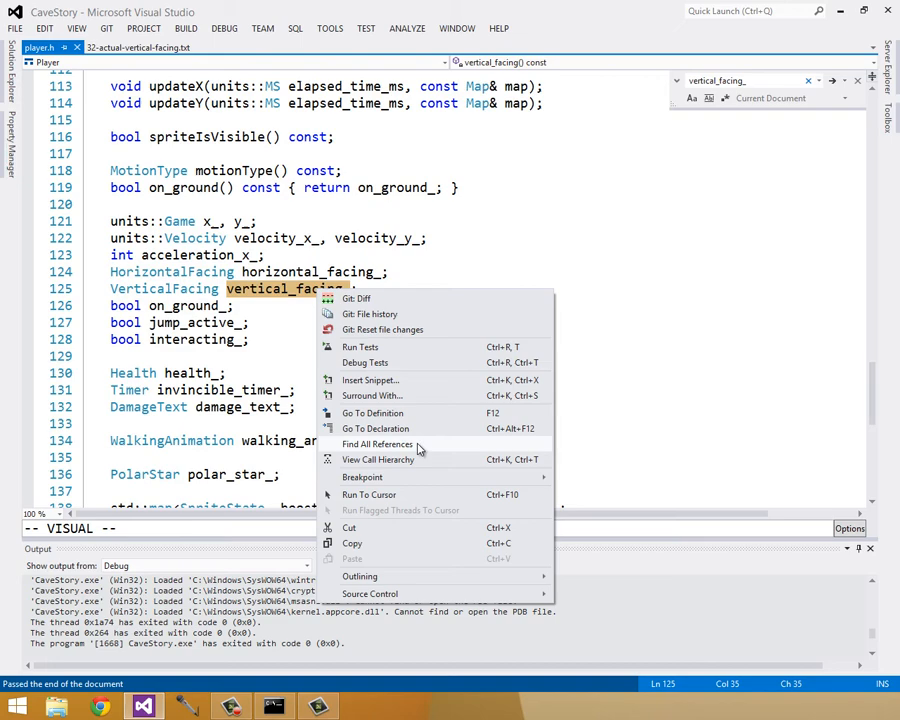
click(378, 444)
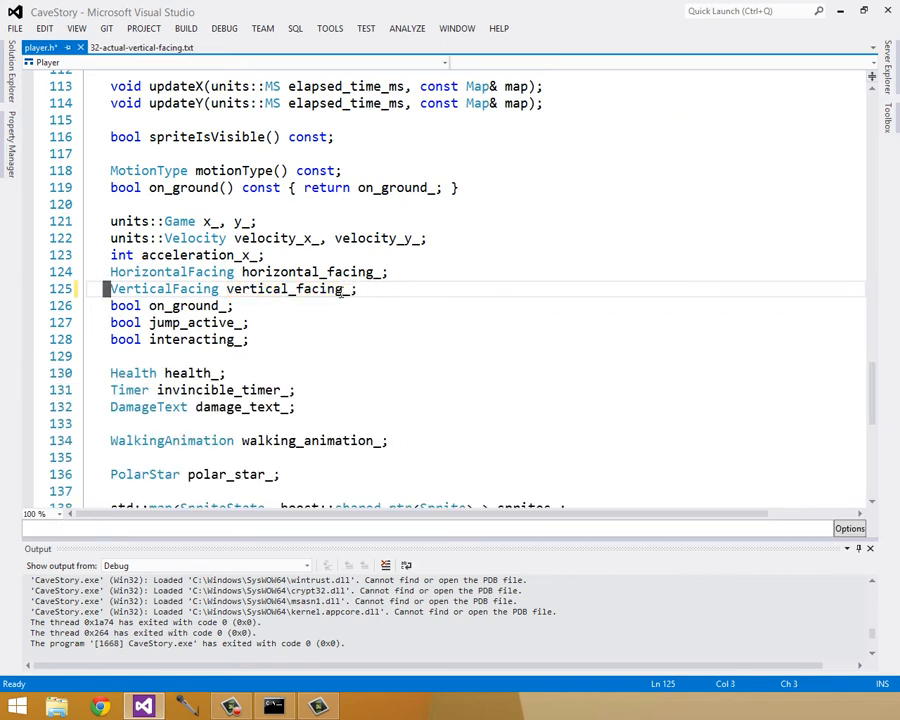
- Prefix the member with intended_ in player.h, then open player.cc to update getSpriteState
double_click(289, 288)
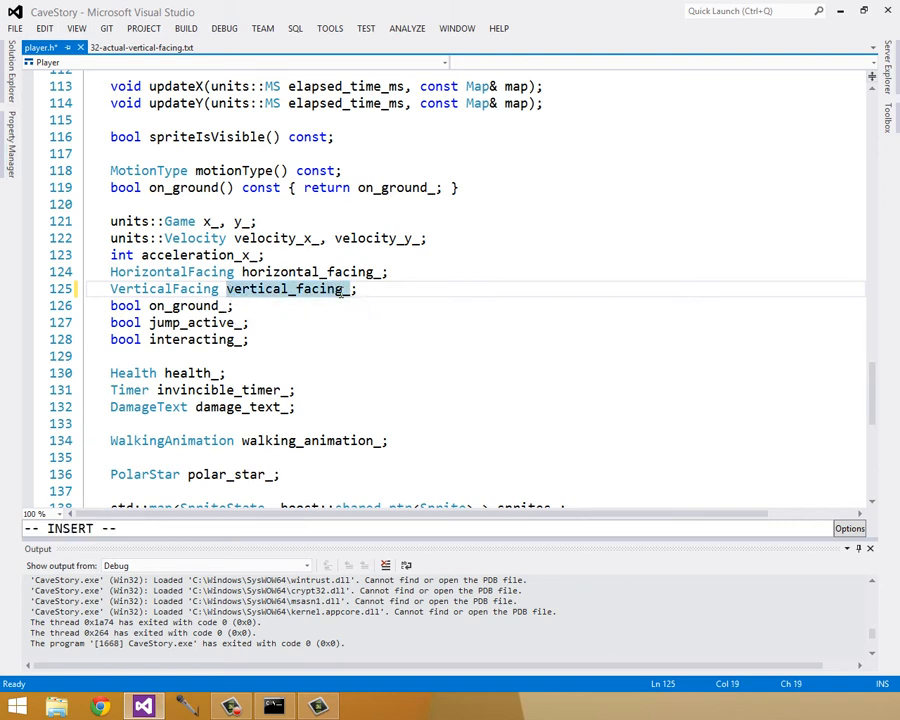
text(intended_)
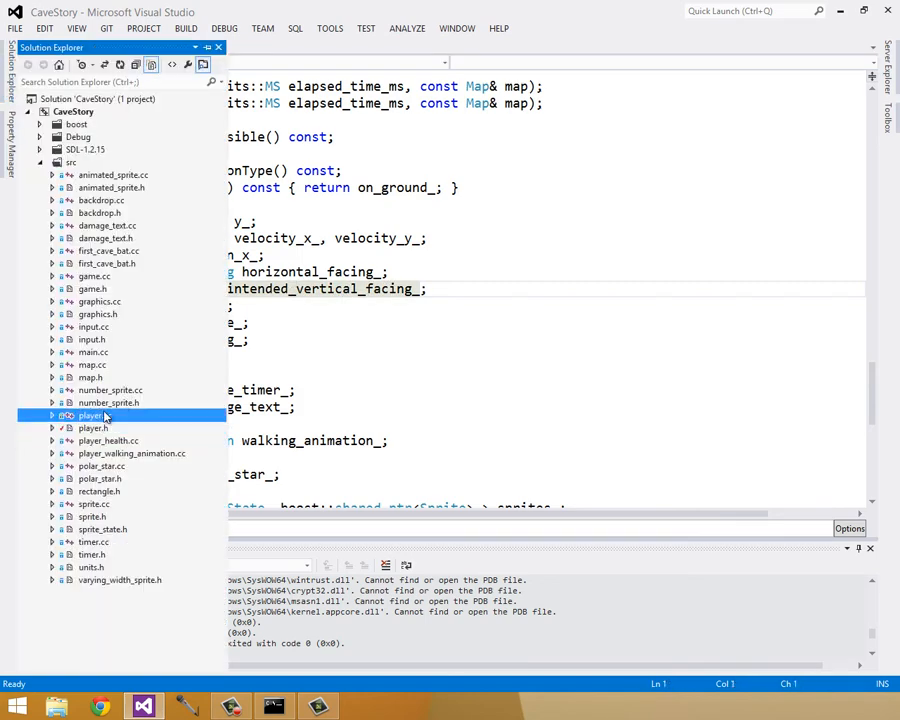
double_click(88, 415)
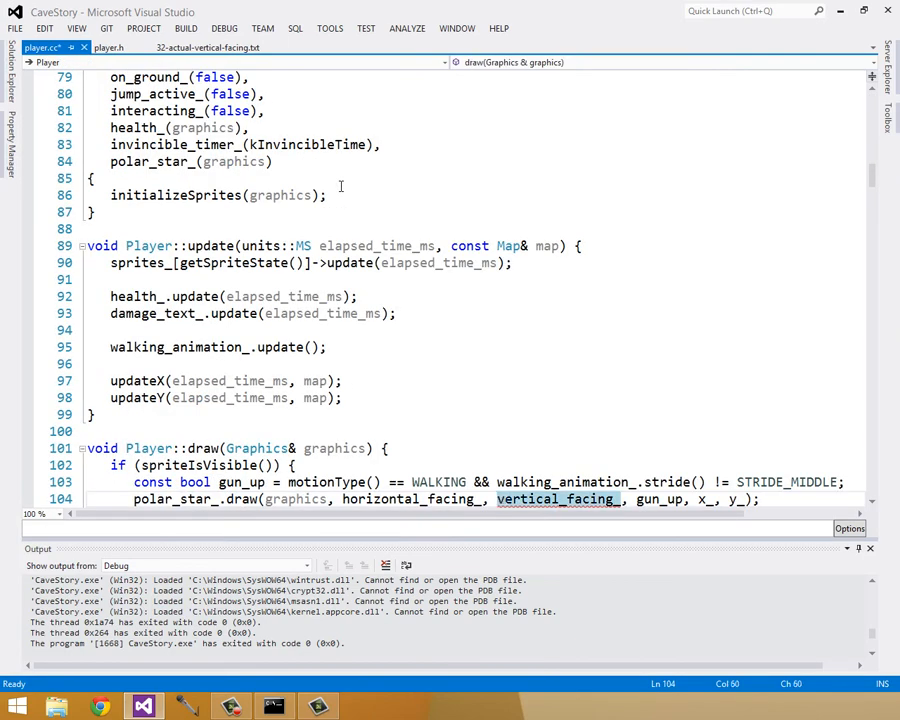
scroll(down, 3)
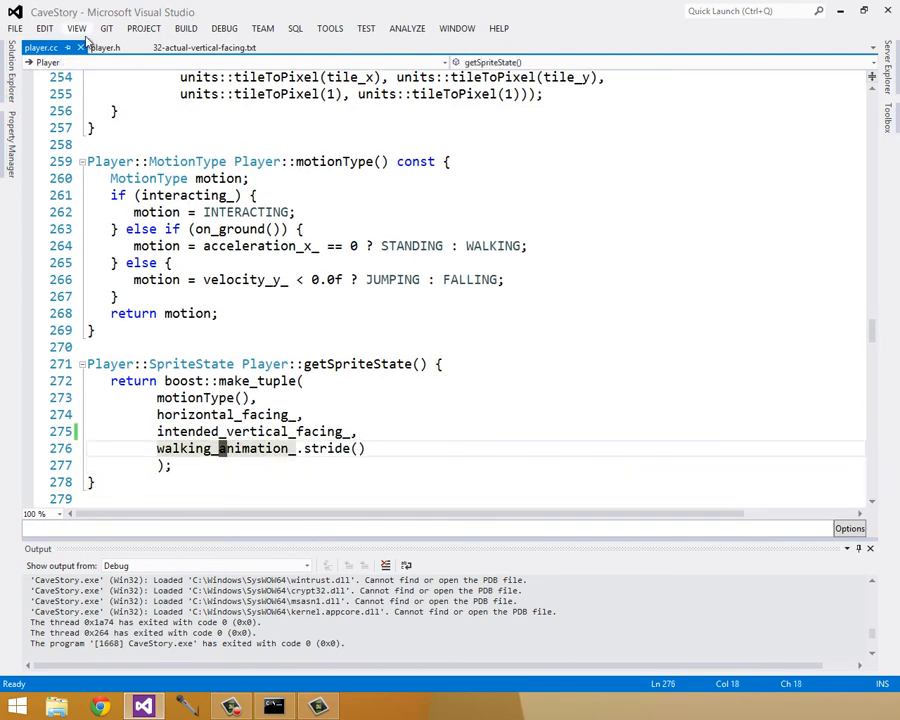
- Review the episode notes, then place the cursor after on_ground() on line 118 of player.h
click(104, 47)
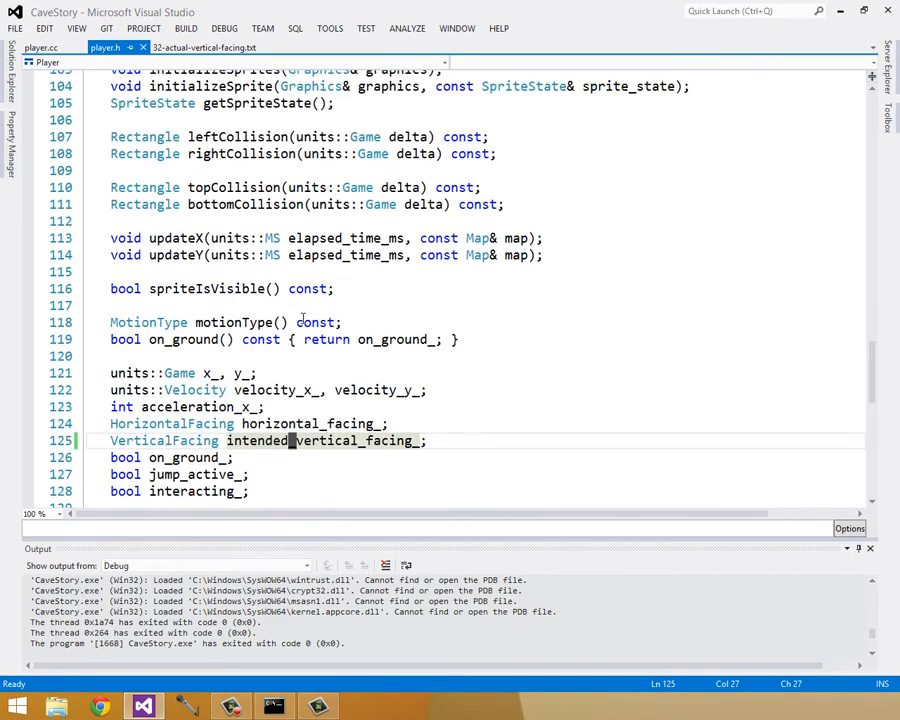
click(205, 47)
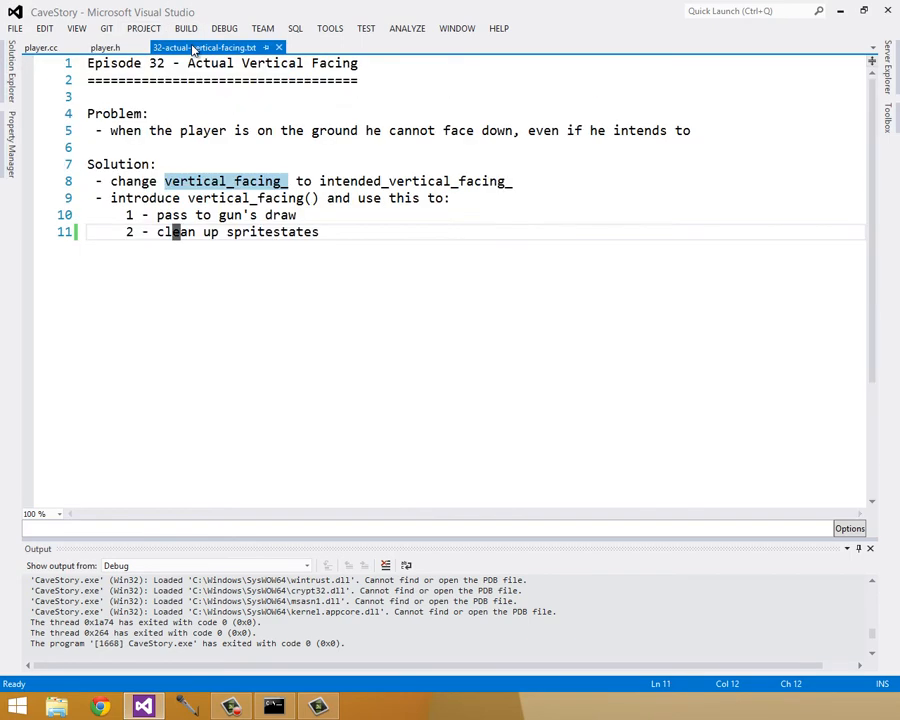
click(105, 47)
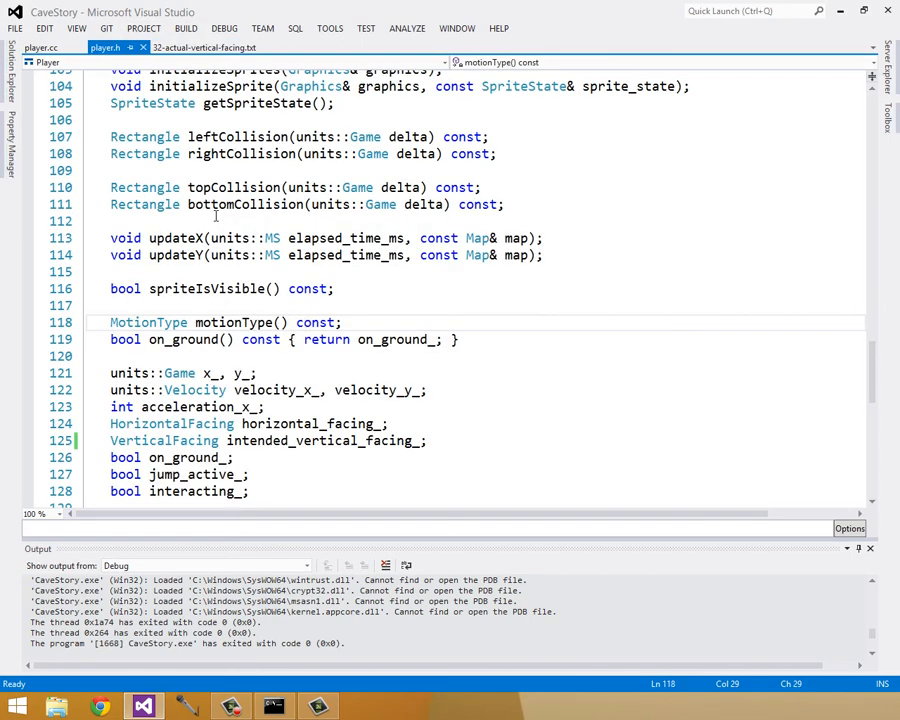
click(307, 339)
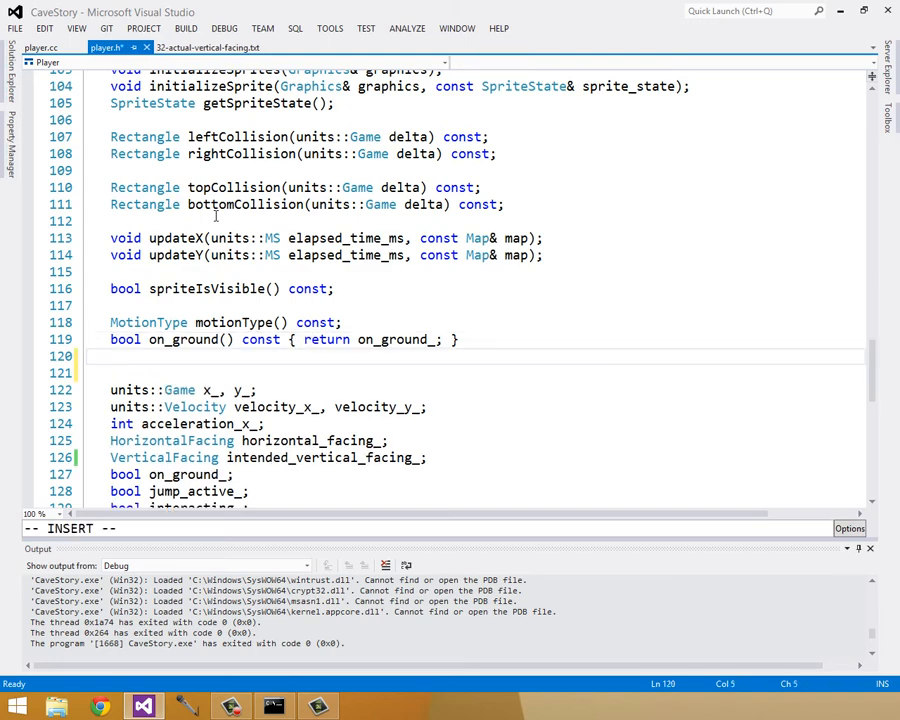
- Type inline const vertical_facing() returning HORIZONTAL when on ground intending DOWN, else intended_vertical_facing_
text(VerticalFacing)
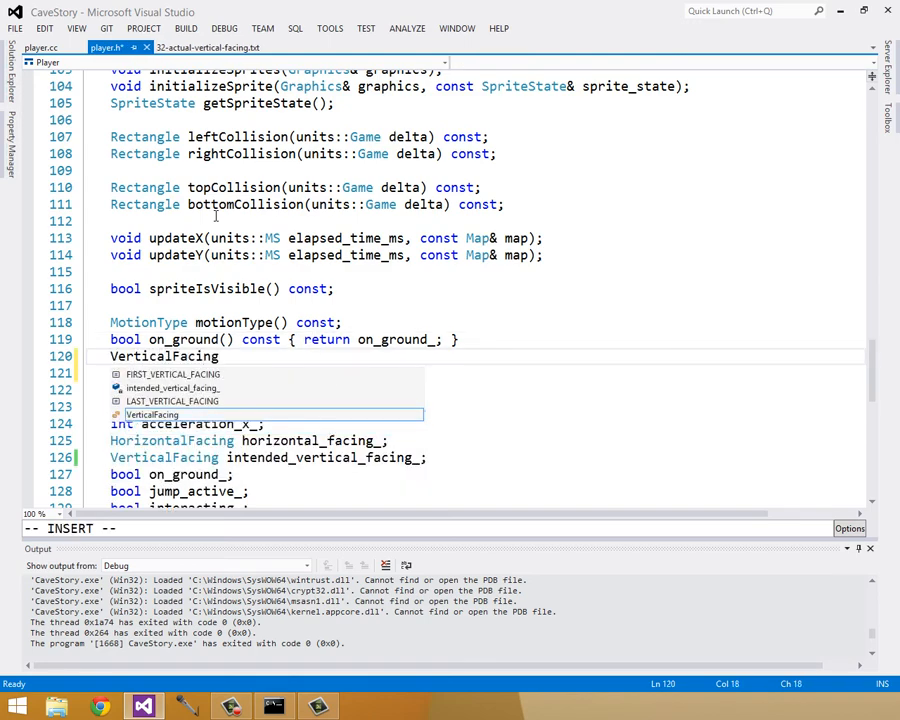
text(vertical_facing()
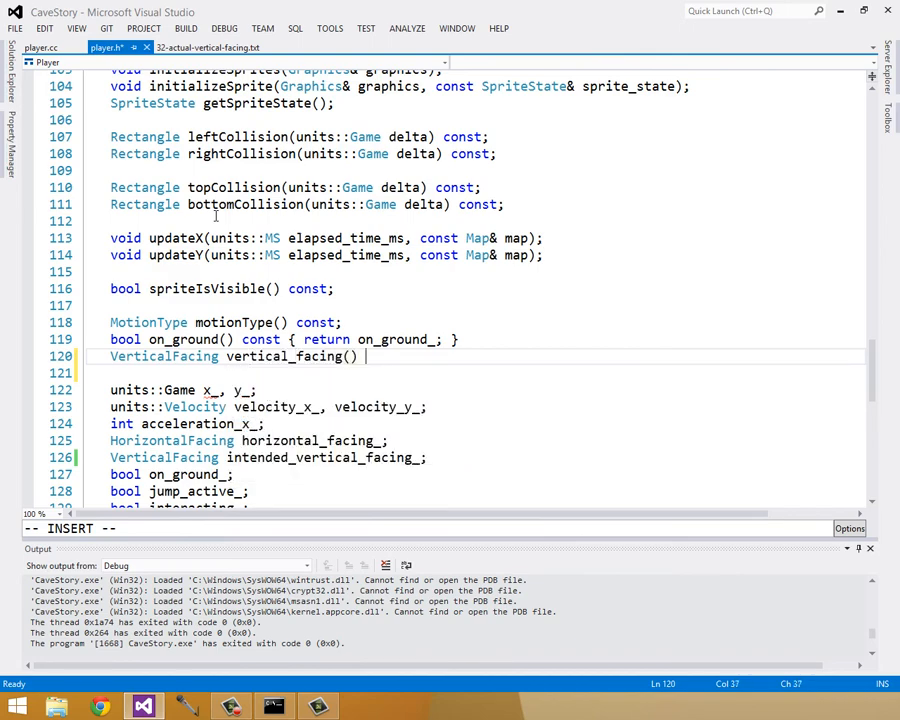
text(const {)
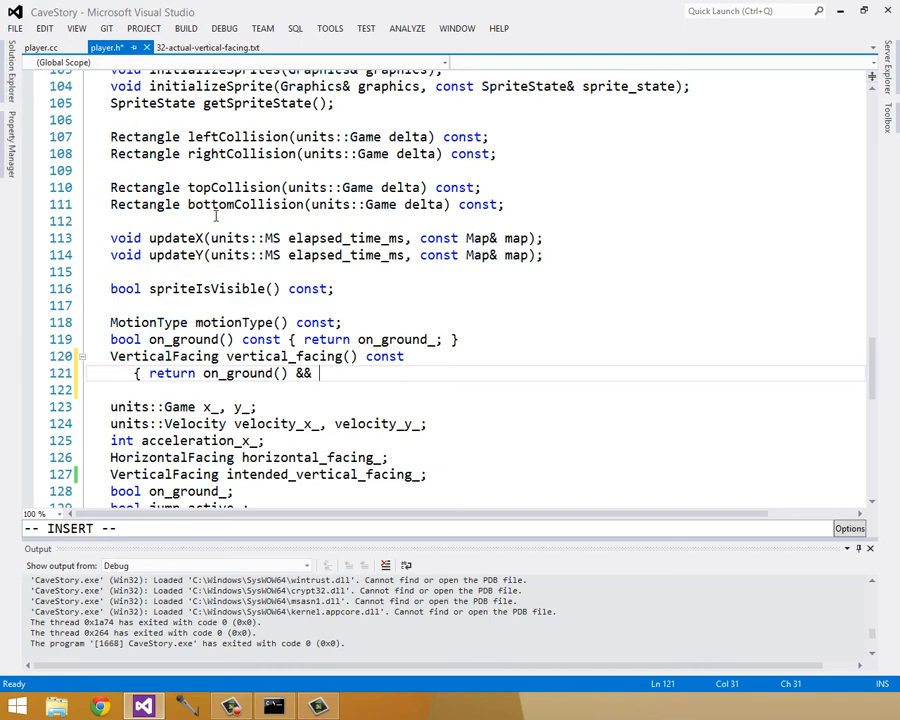
text(intended_vertical_facing_ ==)
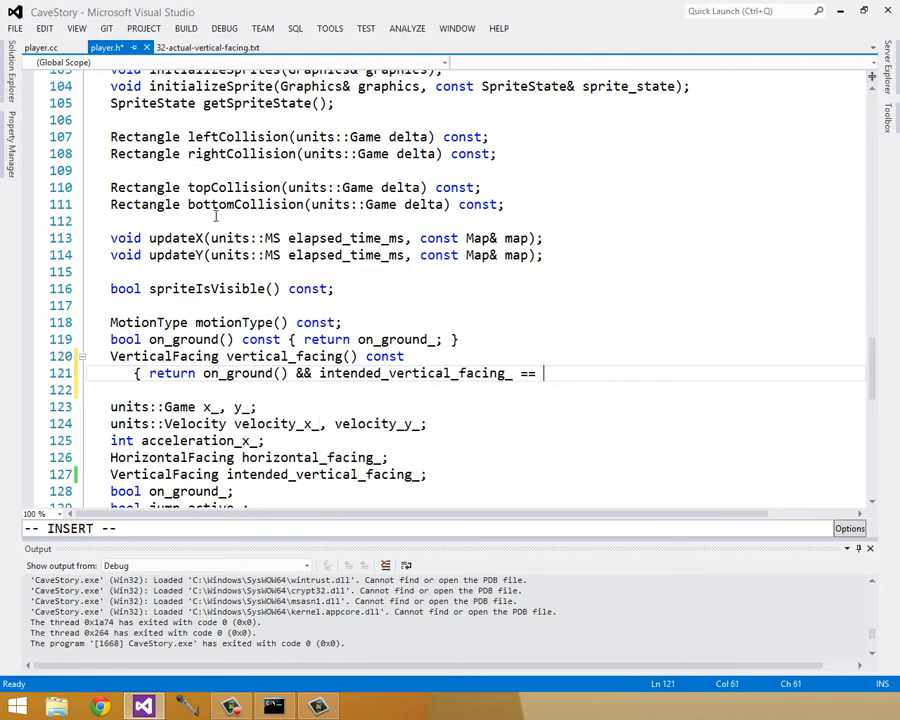
text(DOWN ?)
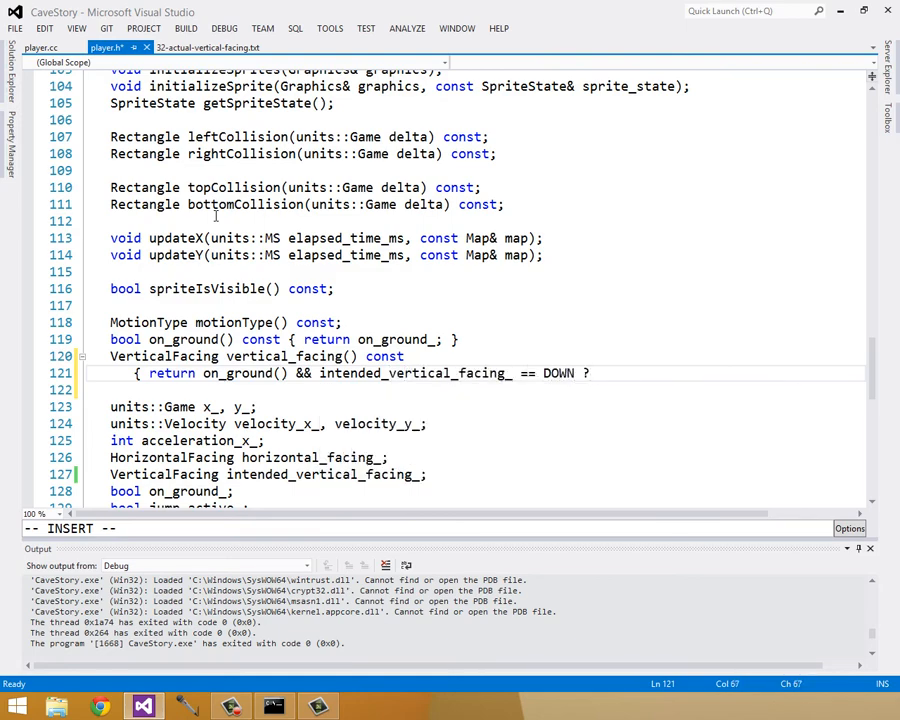
text(HO)
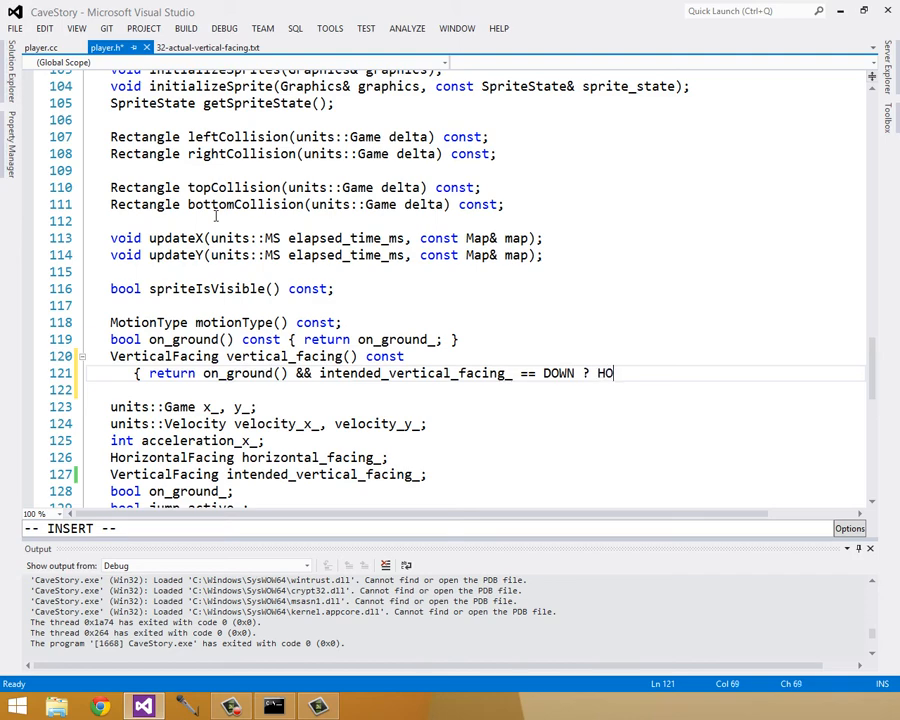
text(RIZONTAL :)
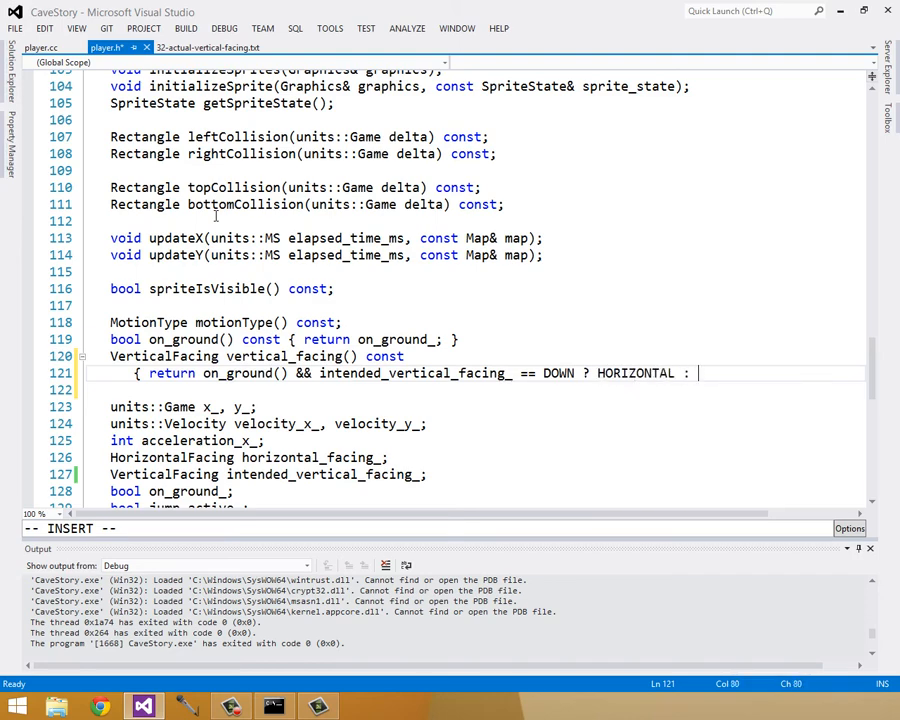
text(intended_vertical_facing_;)
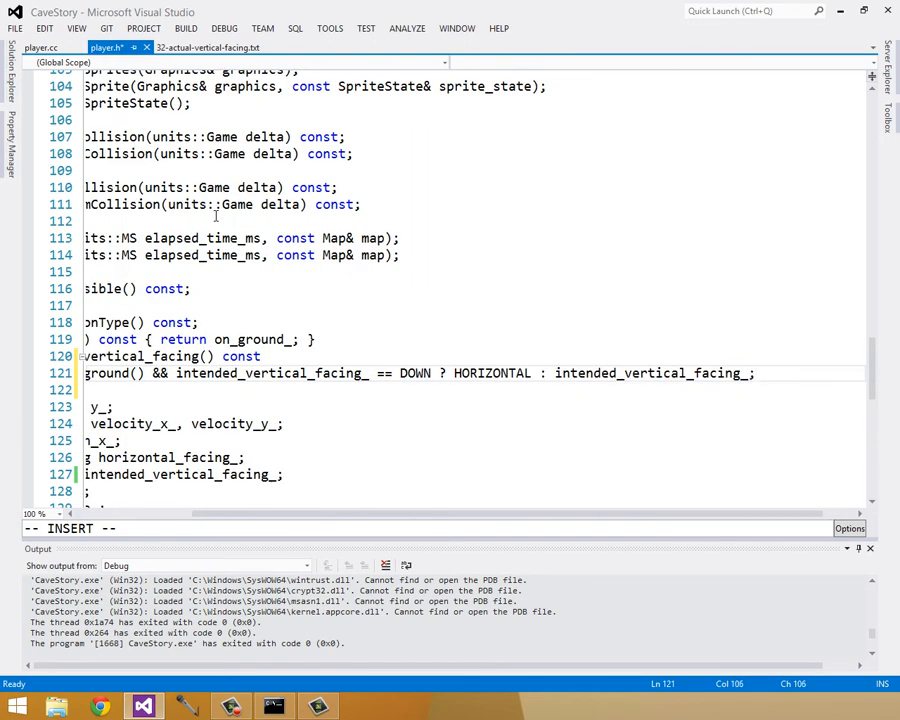
scroll(right, 3)
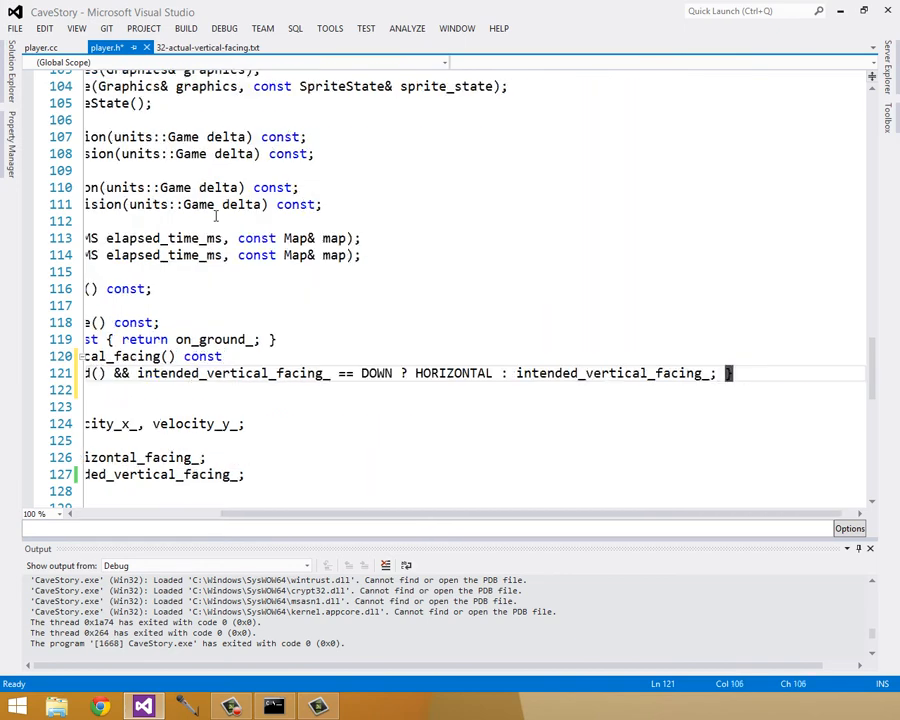
click(222, 356)
text( {)
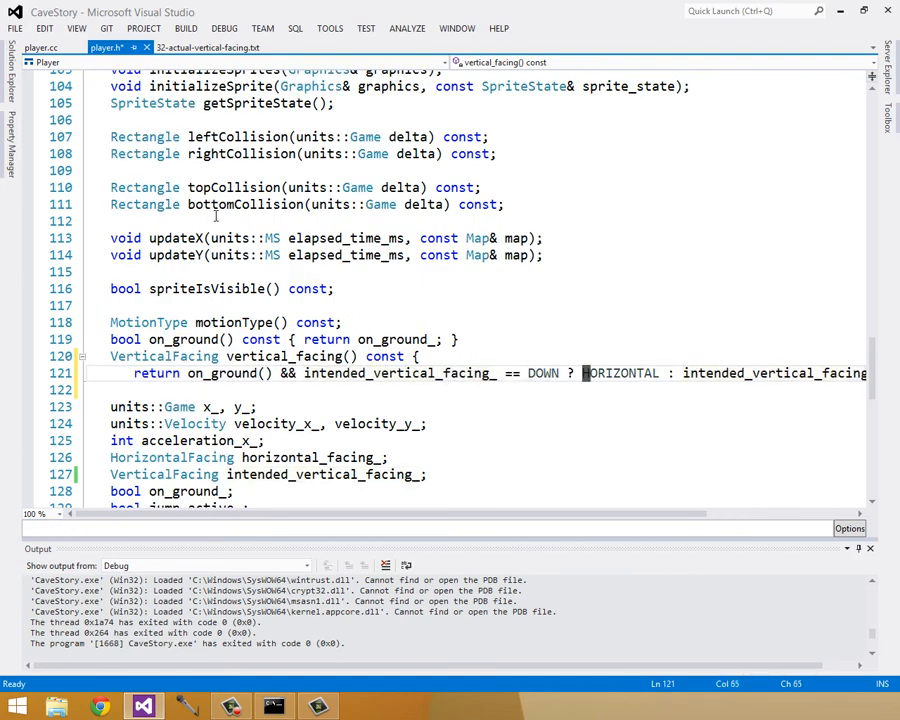
- Break vertical_facing()'s return before HORIZONTAL and reopen 32-actual-vertical-facing.txt
key(Enter)
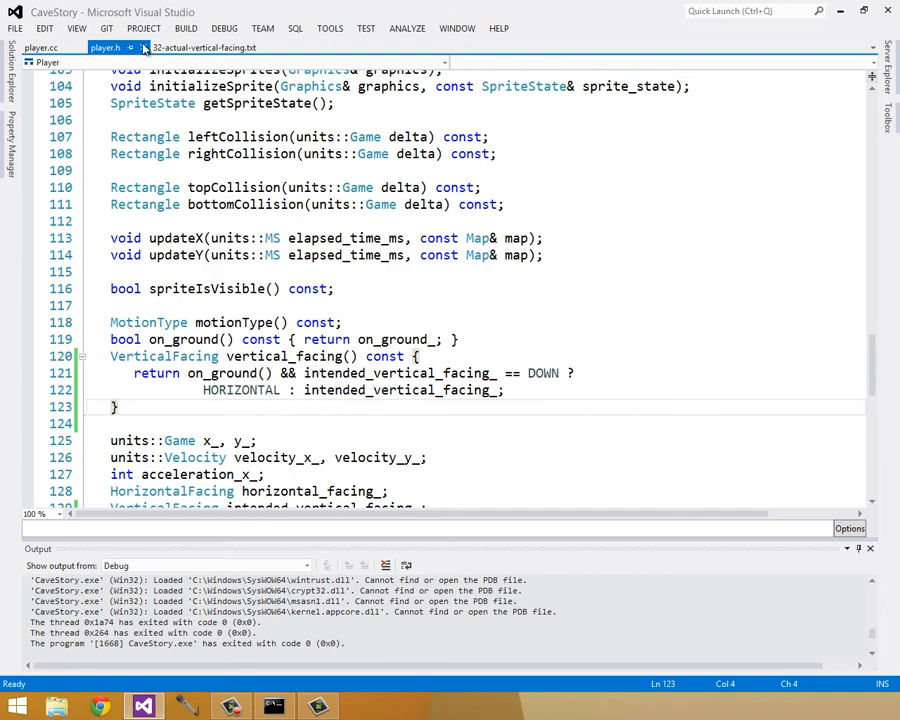
click(205, 47)
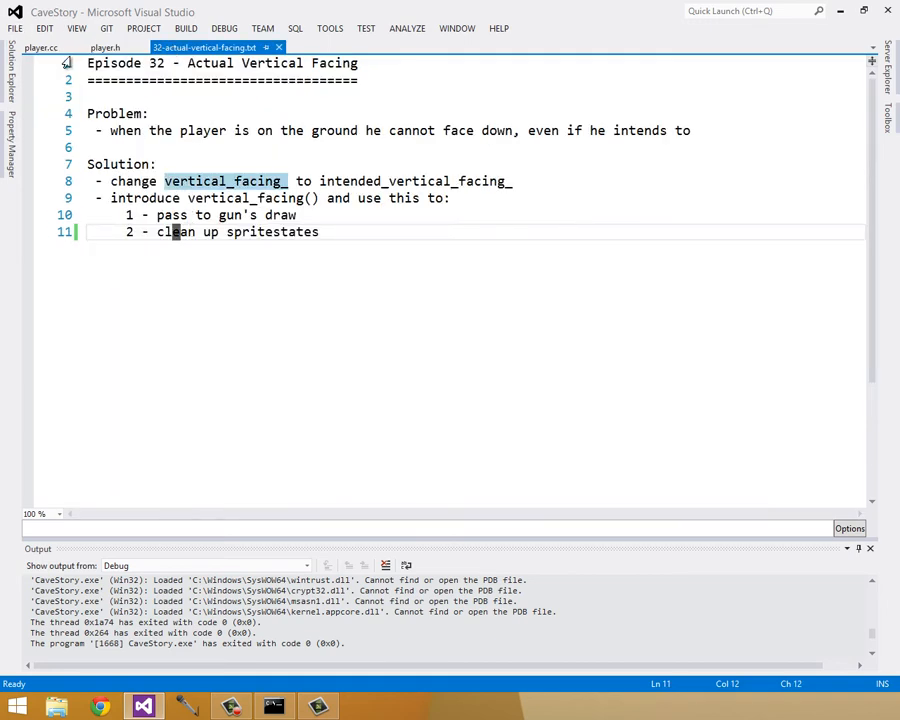
- Pass vertical_facing() to the gun's draw in Player::draw, then build and run with F5
click(40, 47)
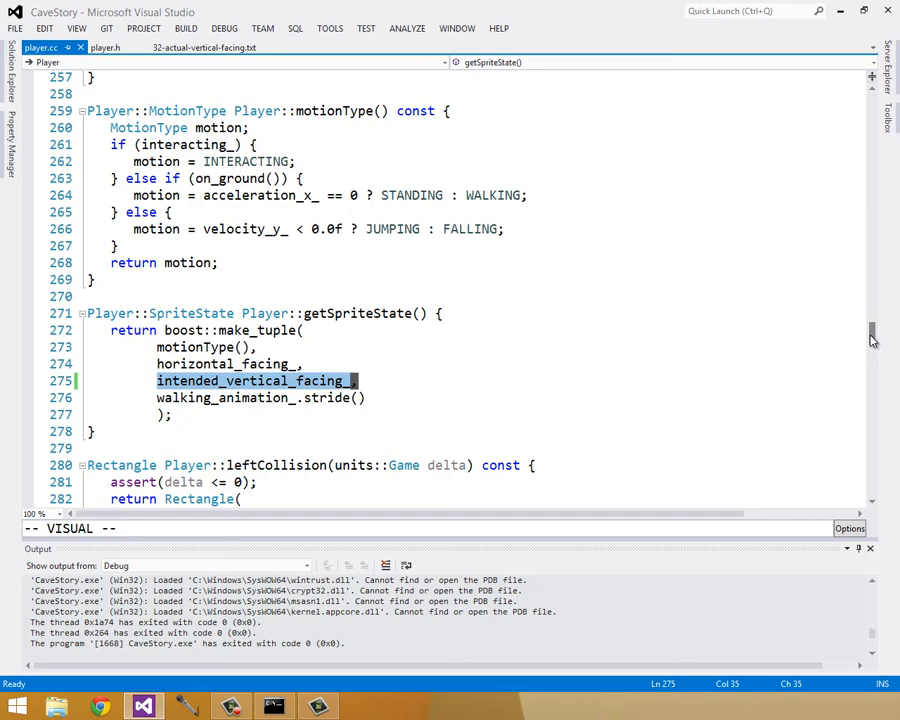
scroll(up, 3)
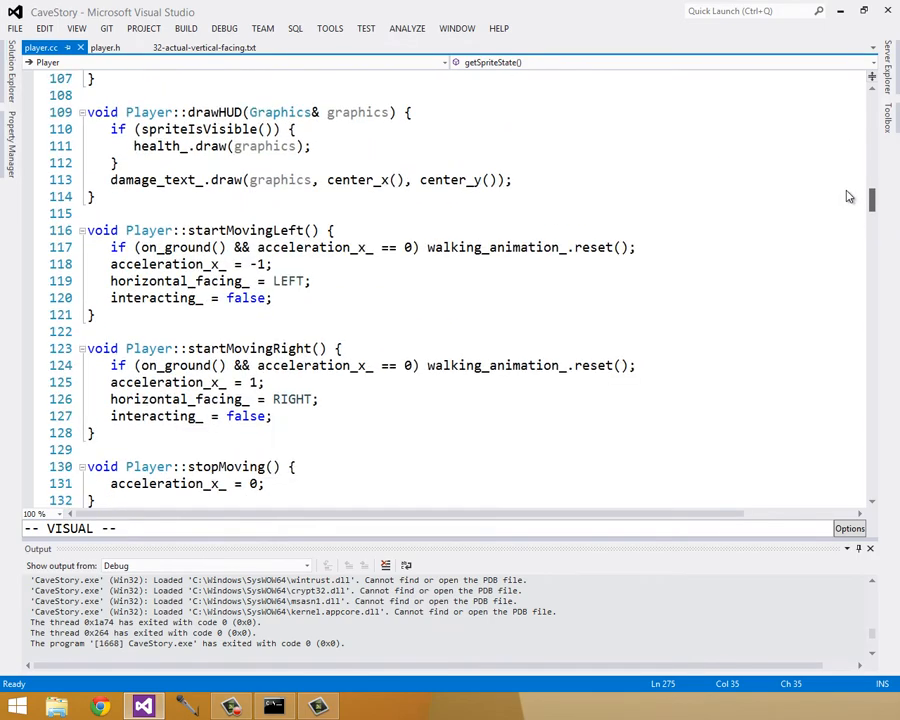
scroll(up, 3)
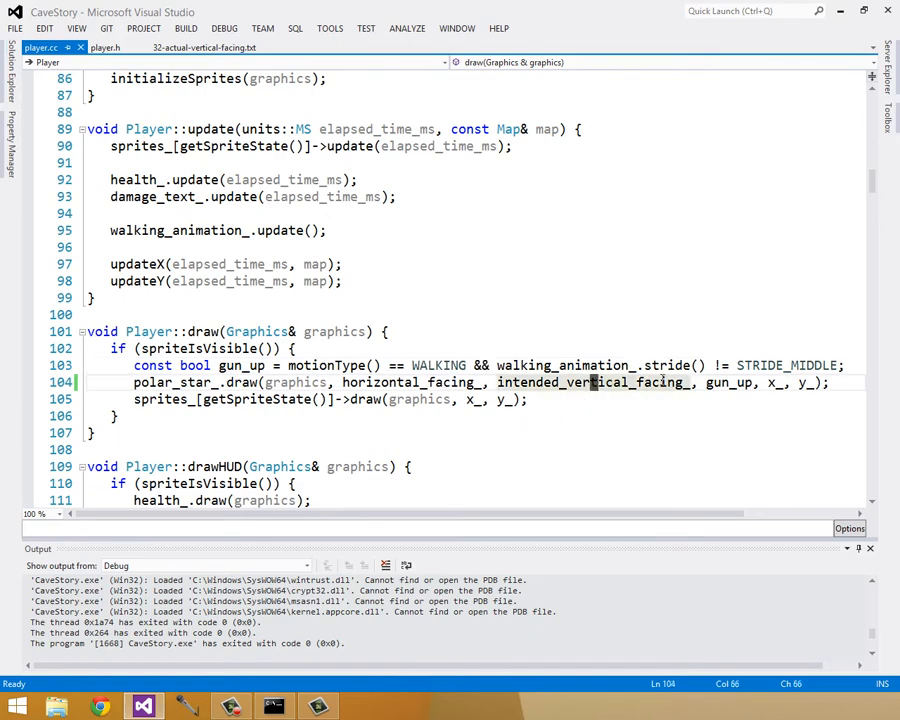
mouse_move(620, 382)
text(())
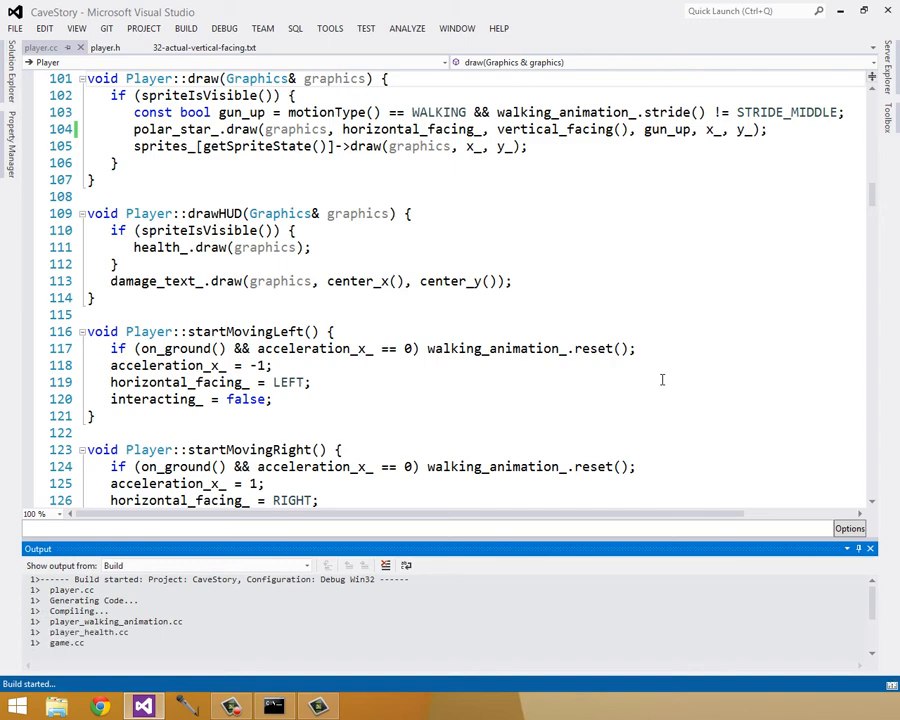
key(F5)
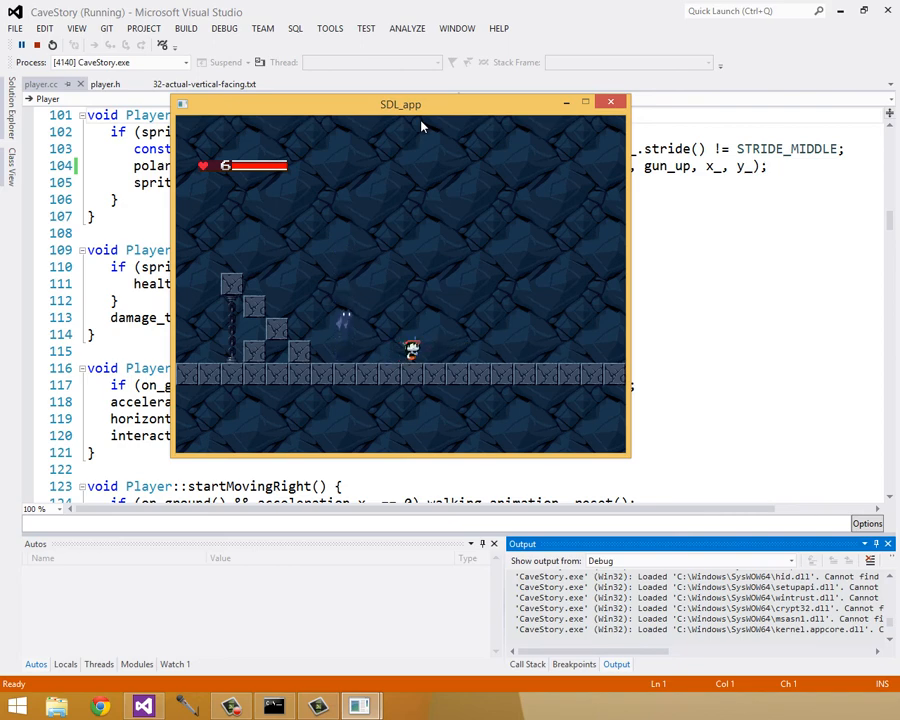
- Close the CaveStory game window after testing the player's facing
click(610, 101)
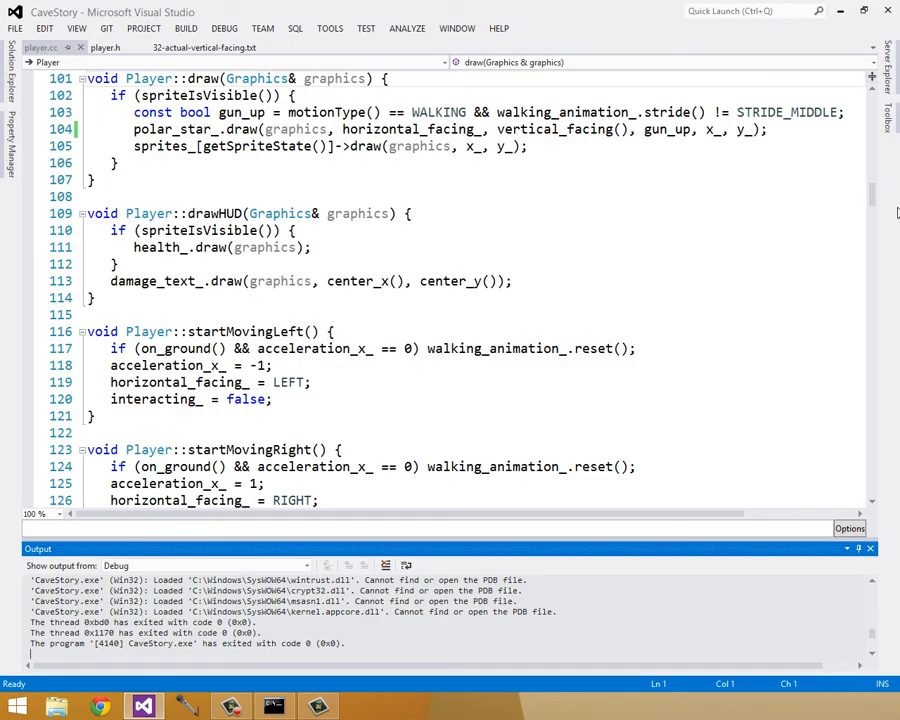
- Search for initializeSprite and select the if block setting tile_x to kDownFrame
scroll(down, 3)
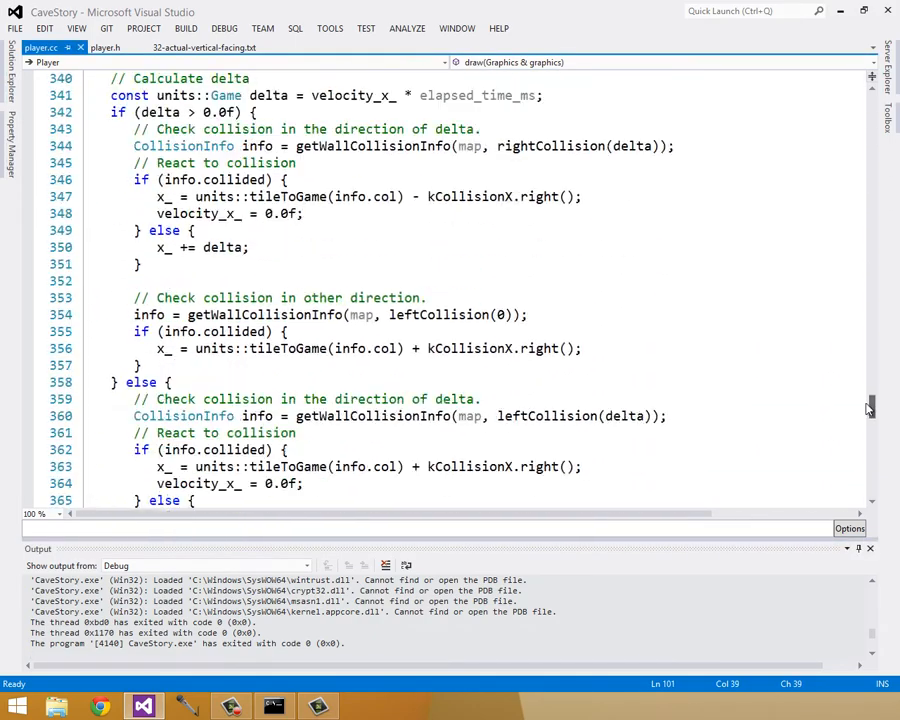
scroll(up, 3)
text(/)
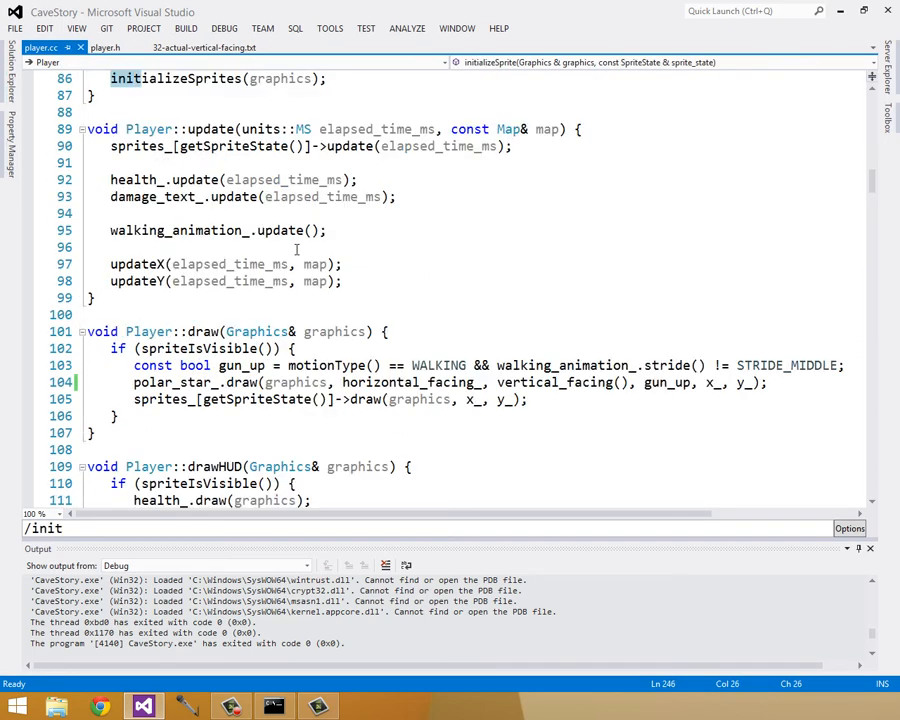
text(initializeSp)
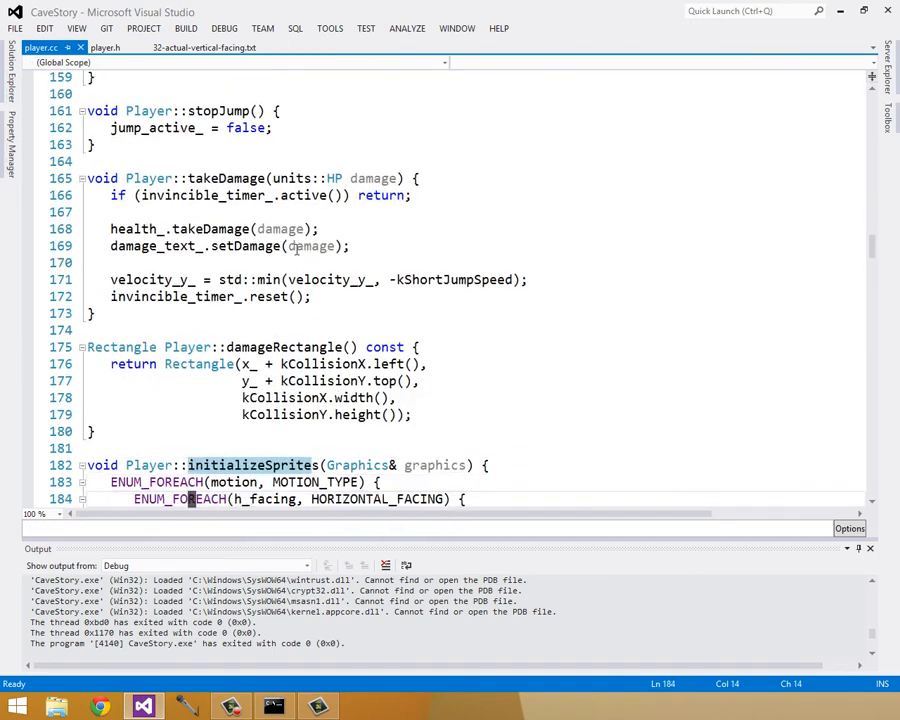
scroll(down, 3)
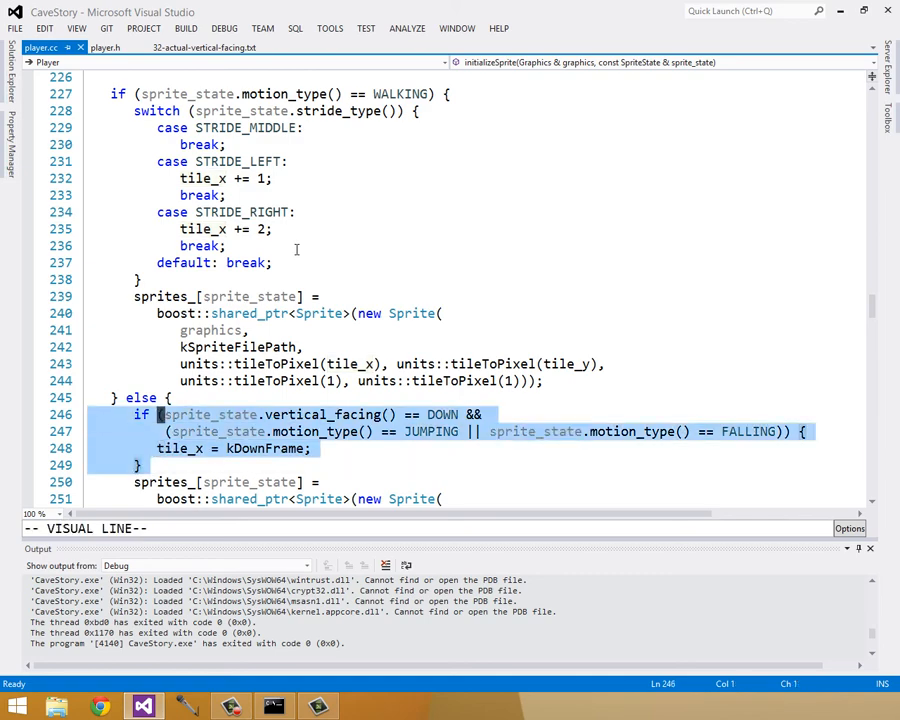
- Replace the old checks with a switch on sprite_state.vertical_facing(), adding the HORIZONTAL and UP cases
scroll(up, 3)
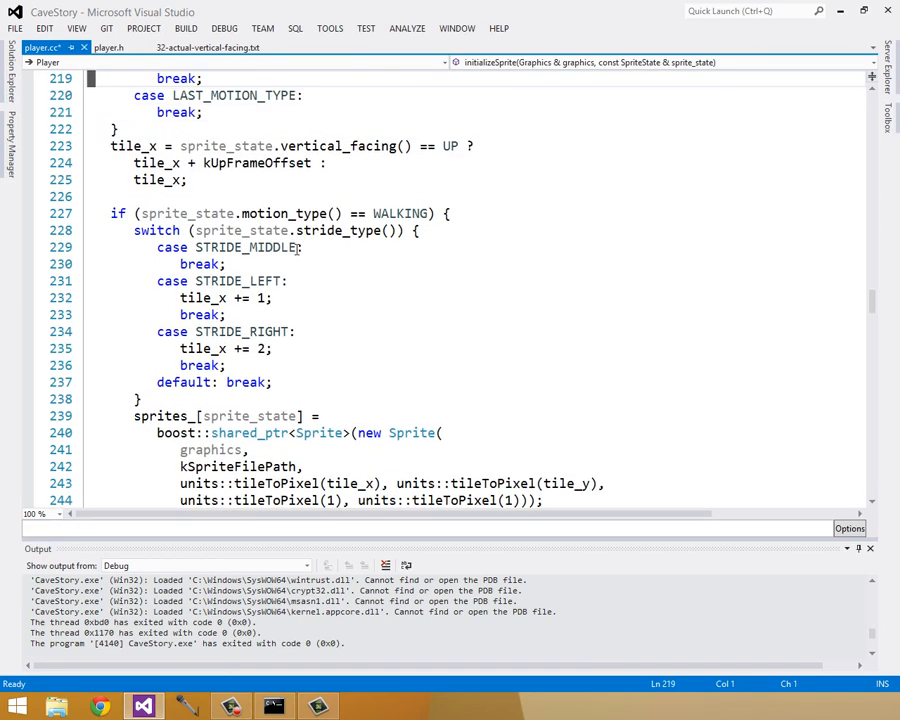
scroll(up, 3)
text(switch ()
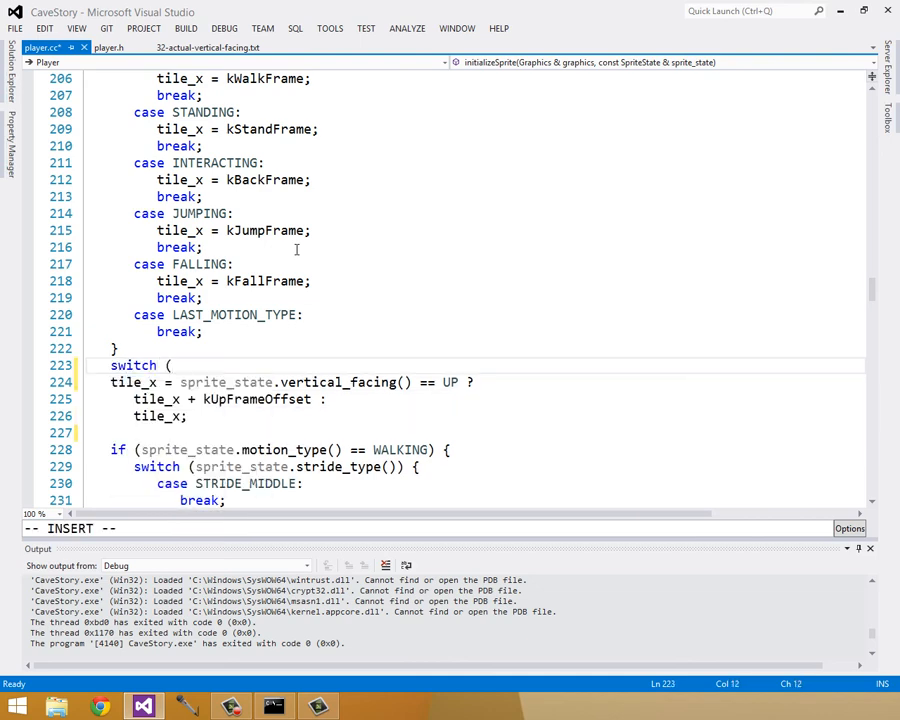
text(sprite-state.vertical_facing()) {)
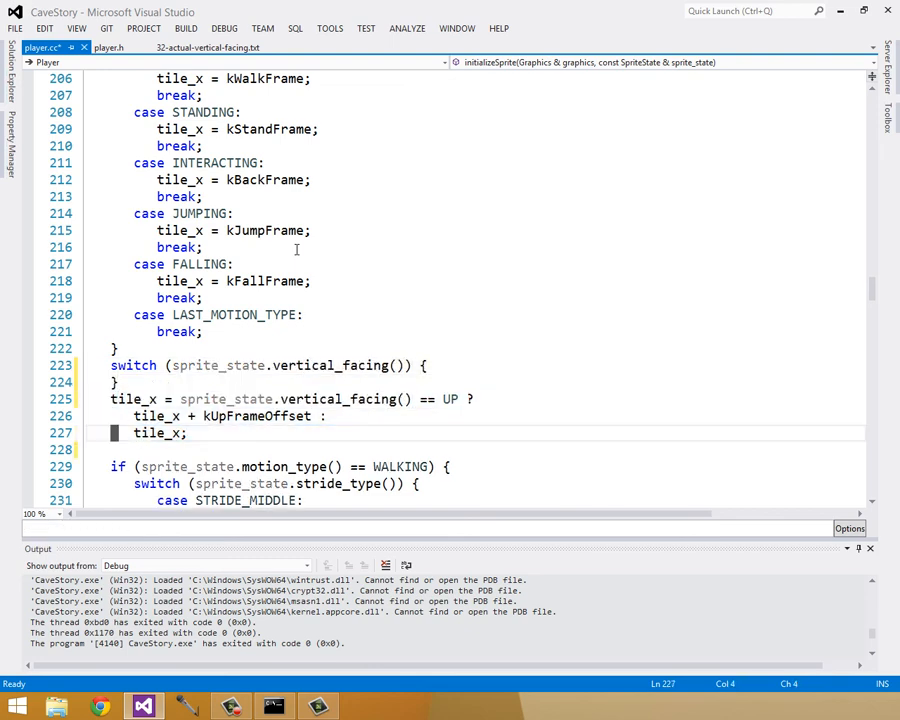
text(case HORIZONTAL:)
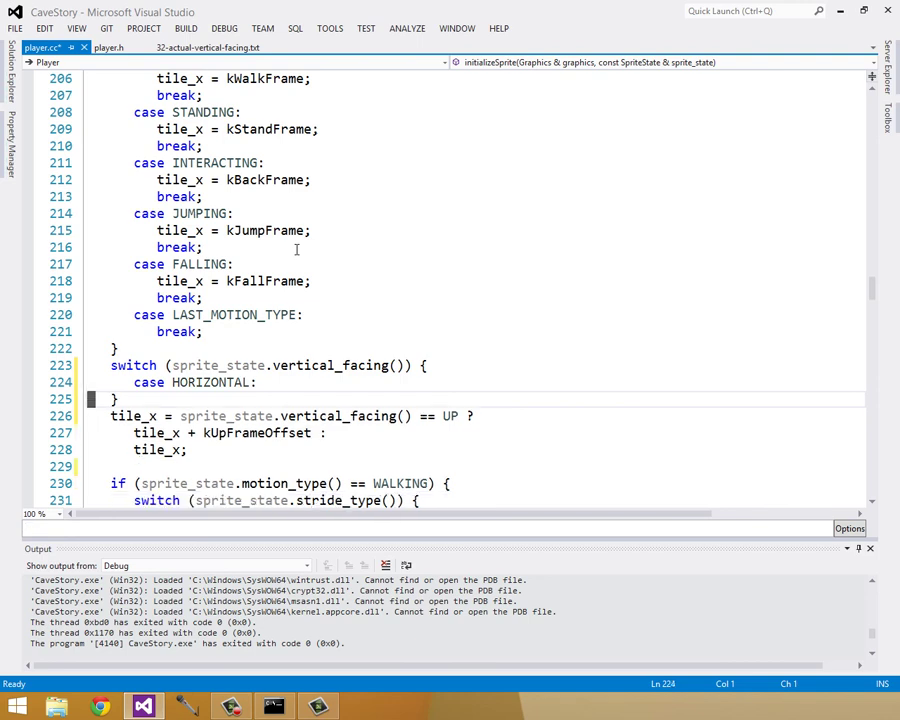
text(break;)
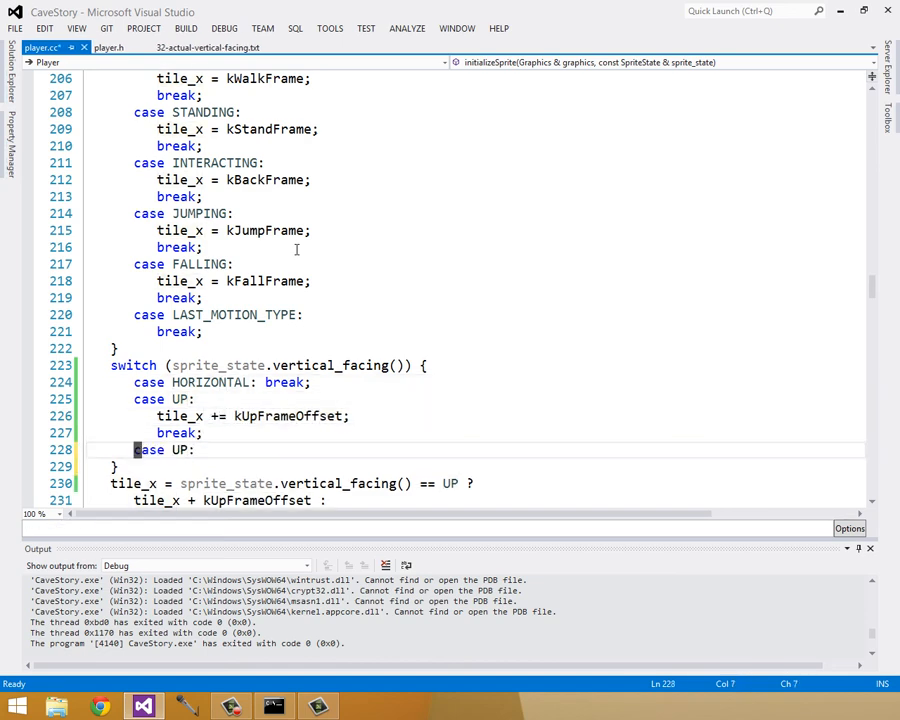
- Add a DOWN case setting tile_x to kDownFrame, plus a default case
text(DOwn)
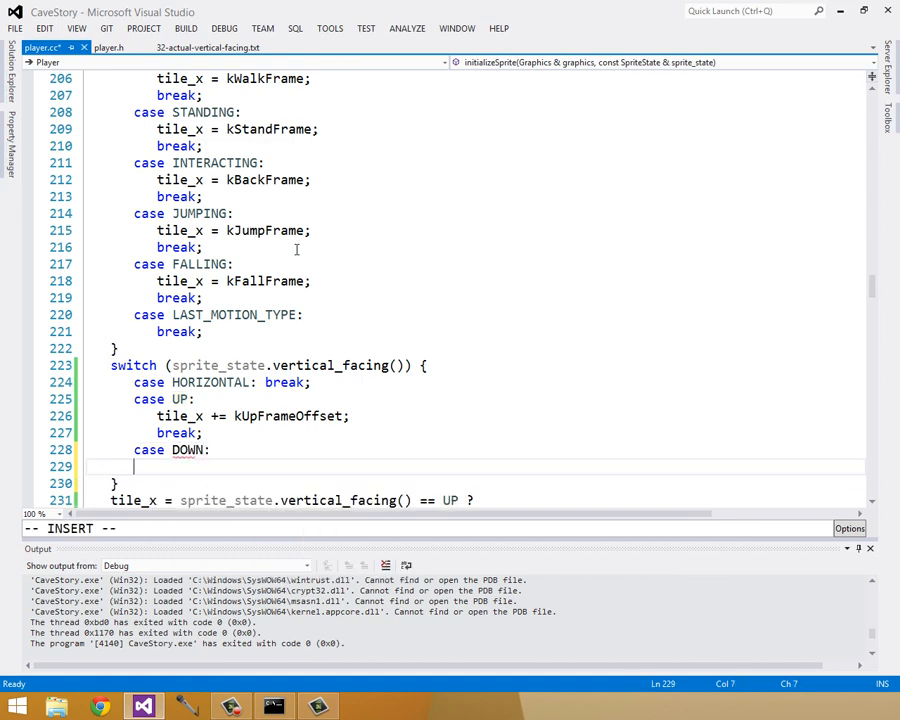
text(tilke)
text(break;)
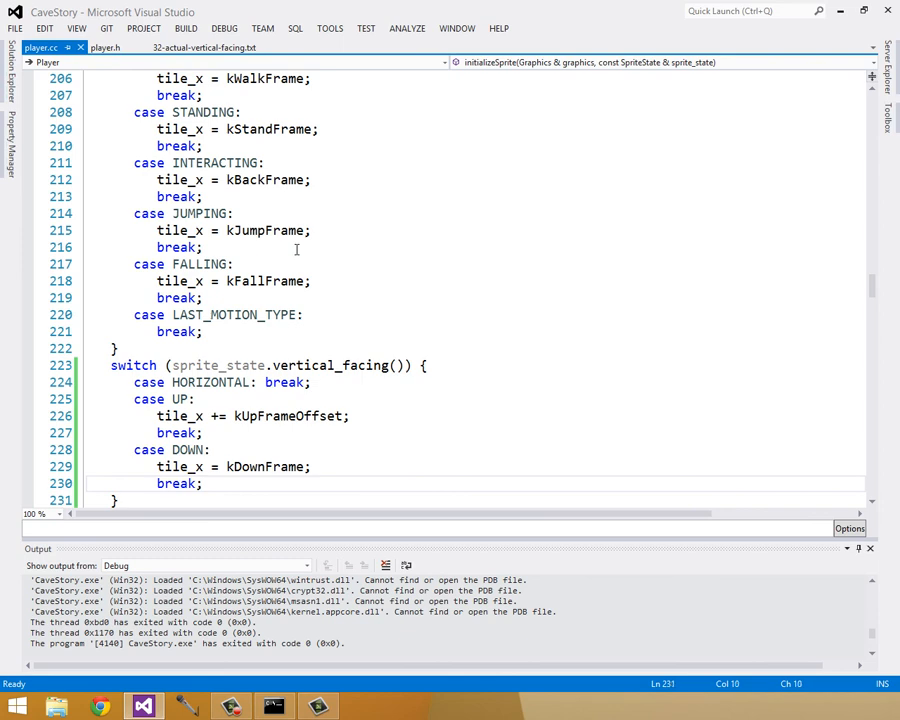
text(default: break;)
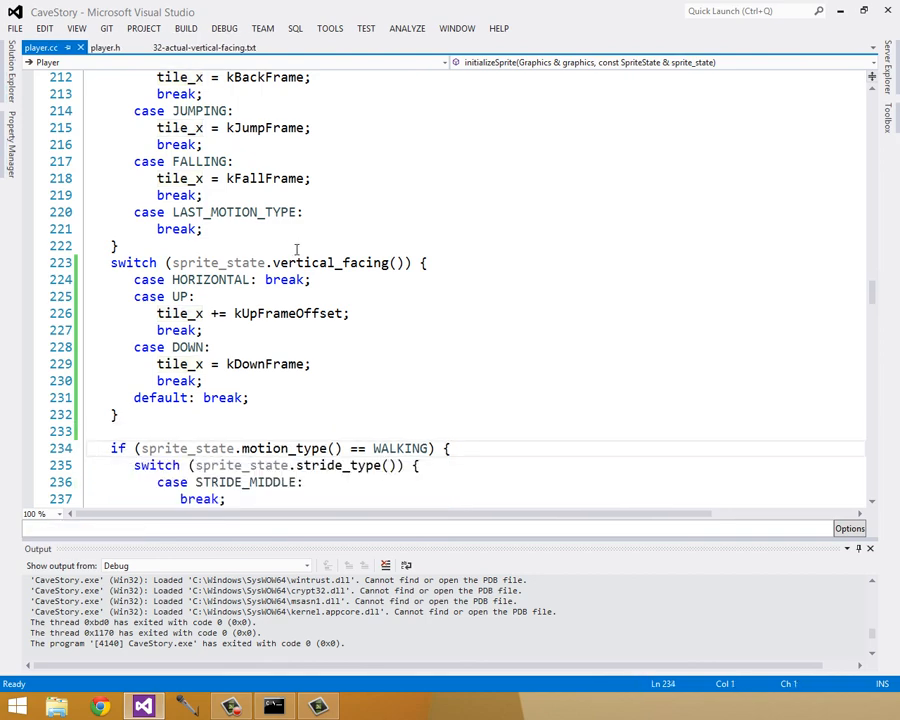
- Check getSpriteState's use of vertical_facing(), then rebuild and run CaveStory with F5
scroll(down, 3)
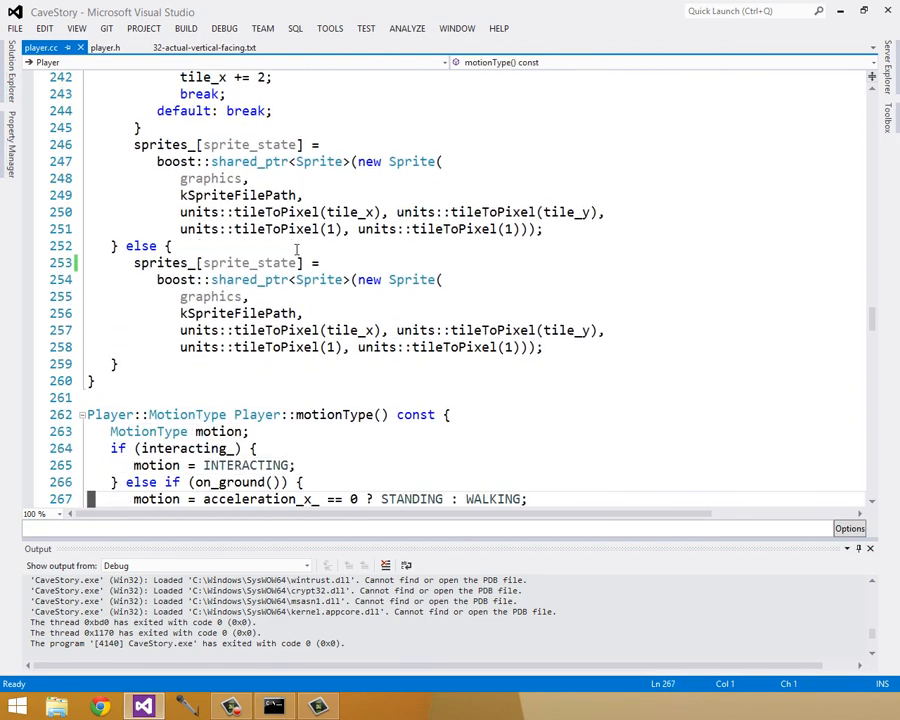
scroll(down, 3)
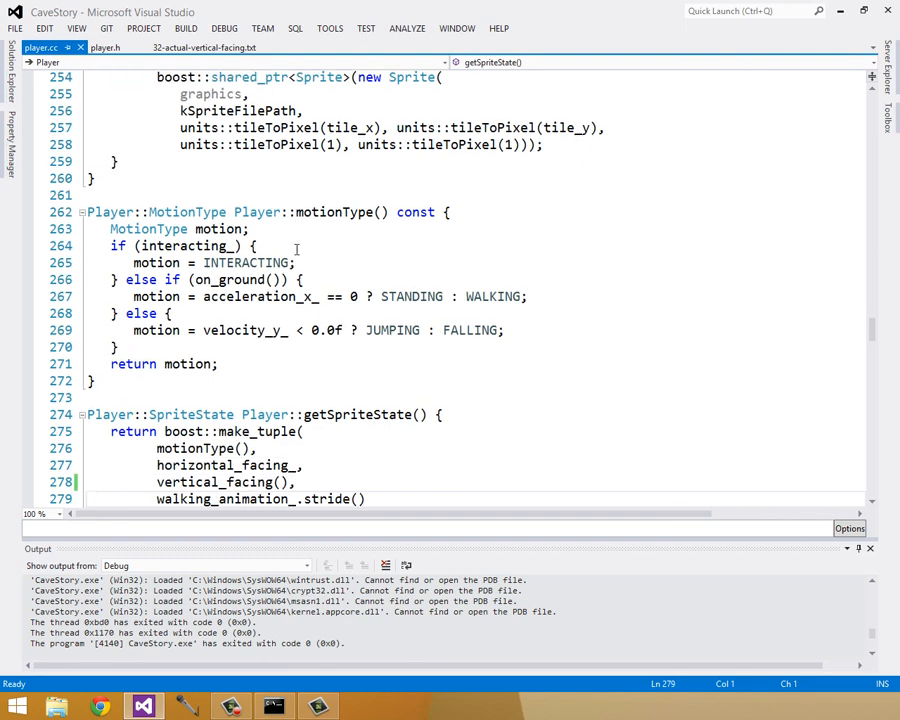
scroll(down, 3)
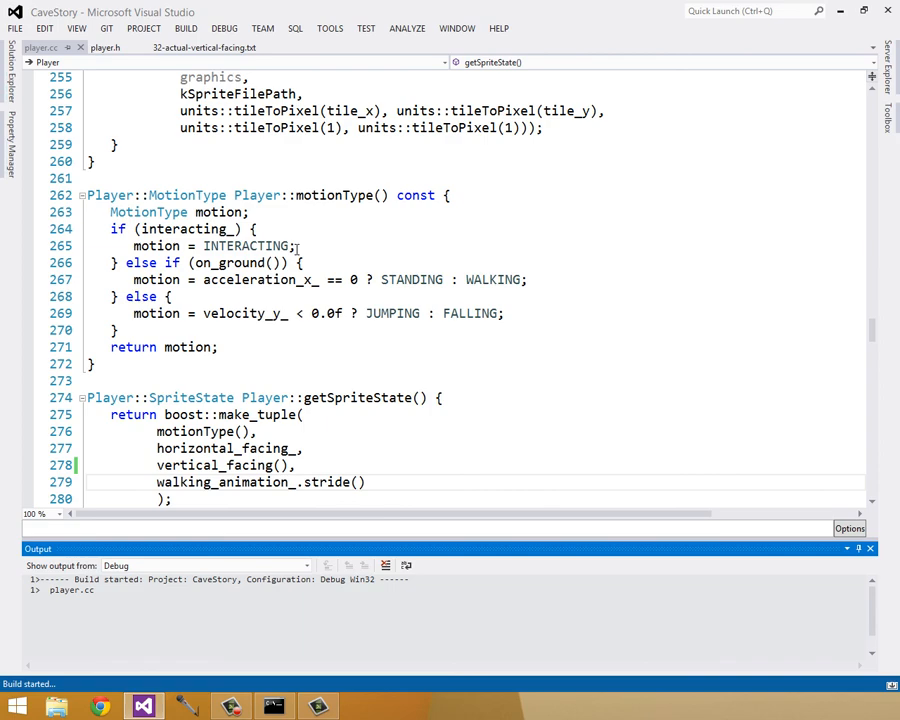
key(F5)
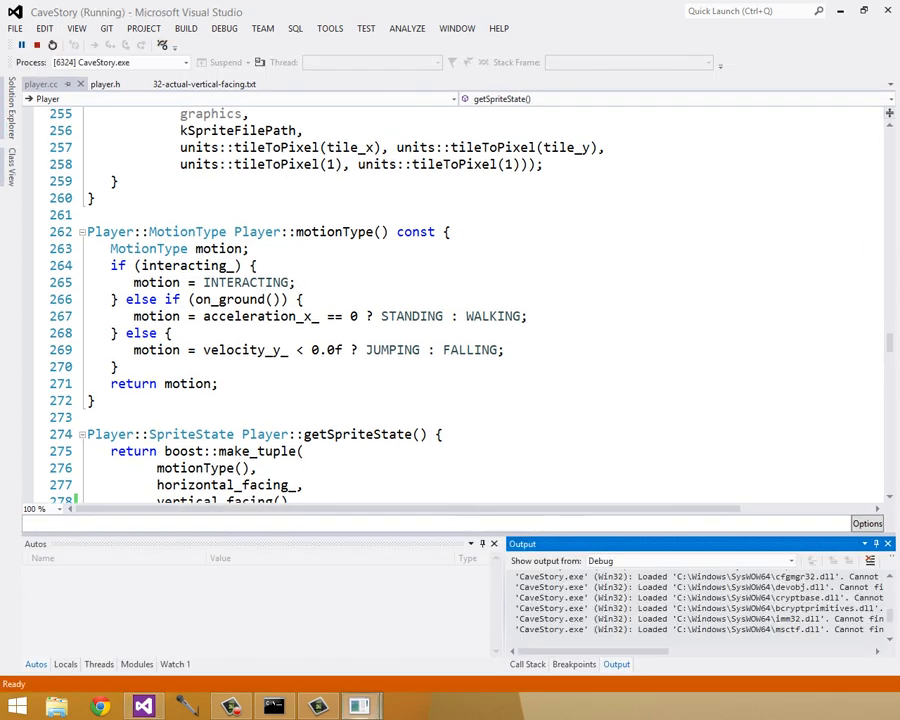